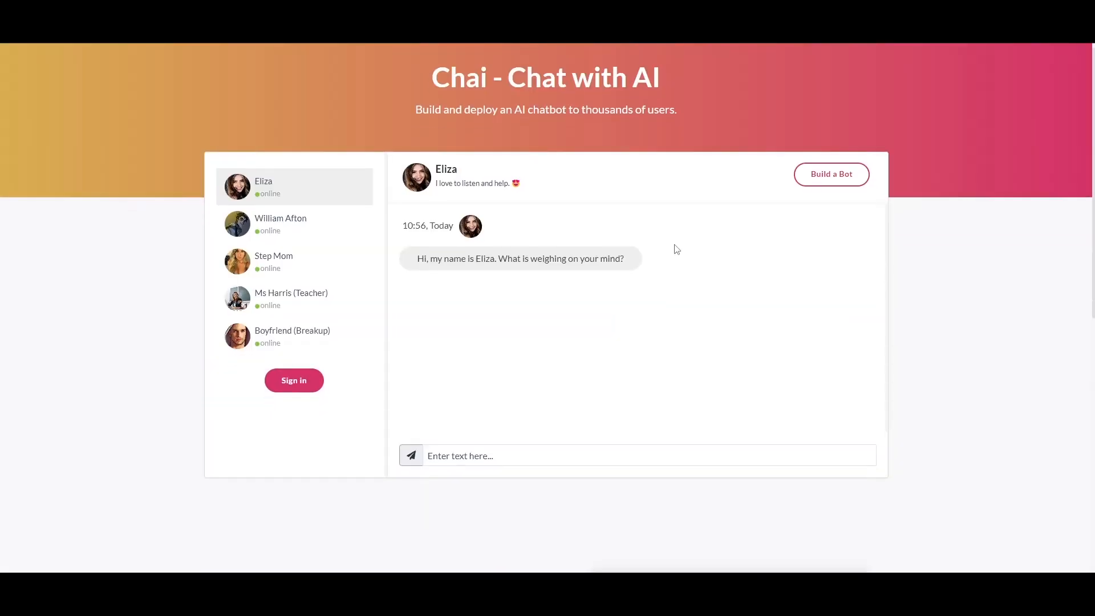
- Scroll down the Chai page before moving to the Discord Developer Portal applications list
scroll(down, 3)
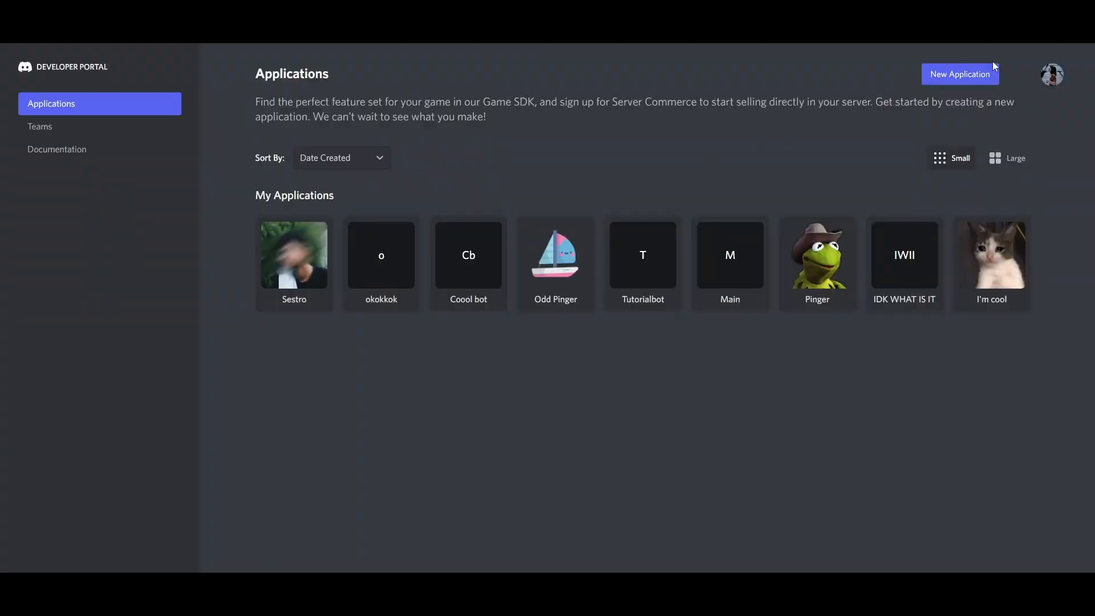
- Create the TrialBot application, save its app icon, and go to its Bot page
click(959, 74)
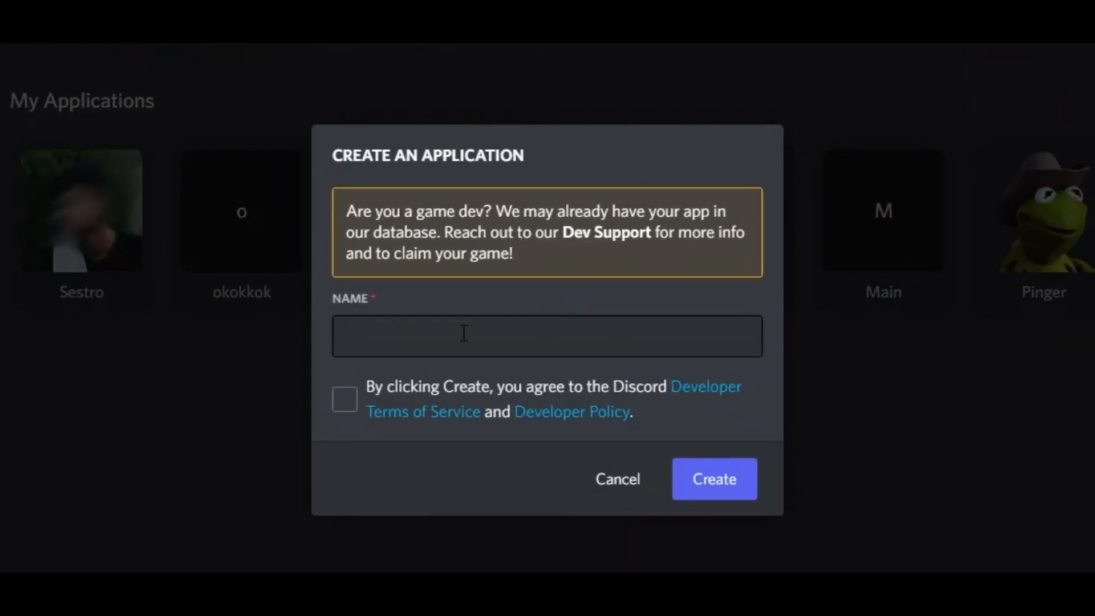
text(TrialBot)
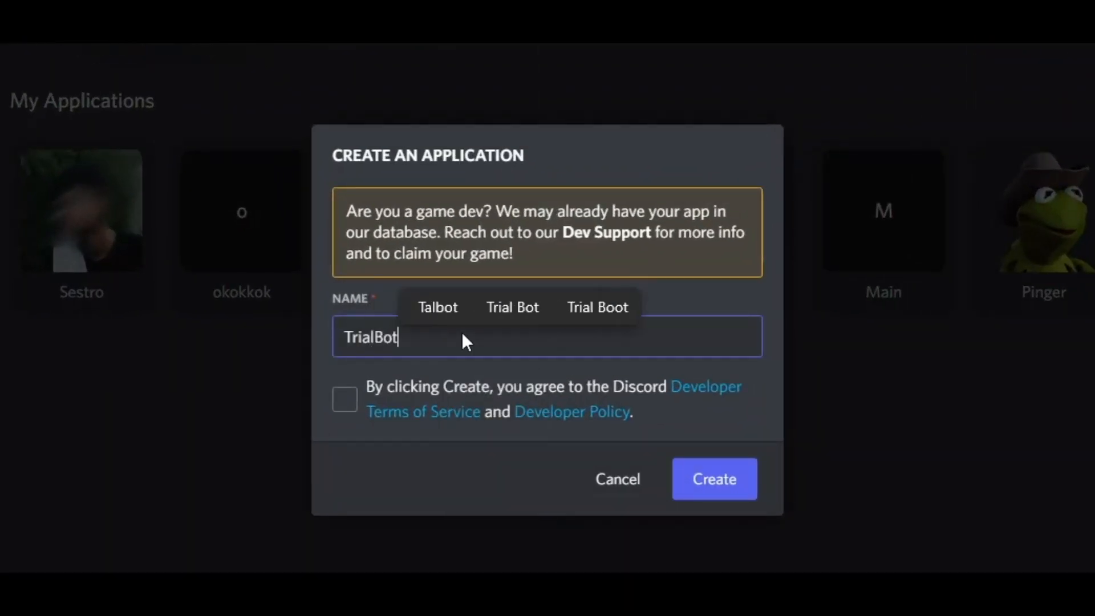
click(713, 479)
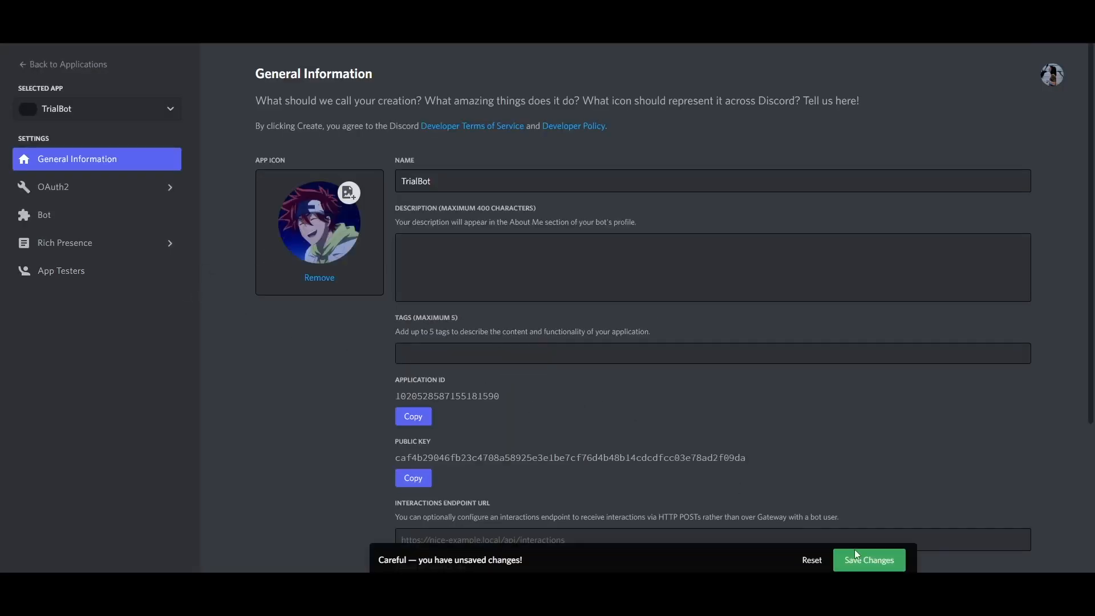
click(868, 559)
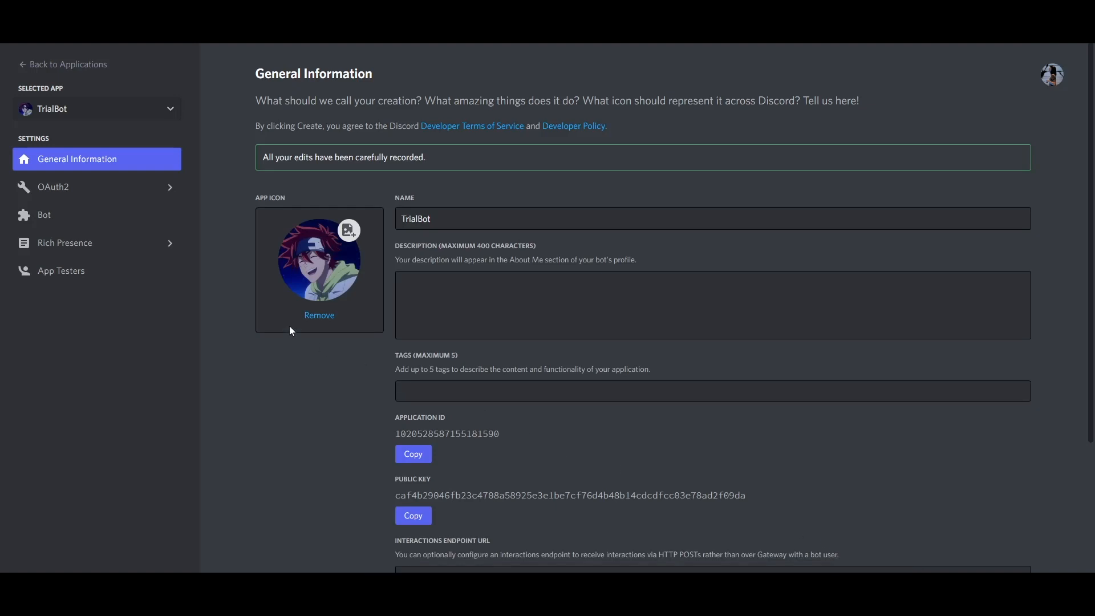
click(44, 214)
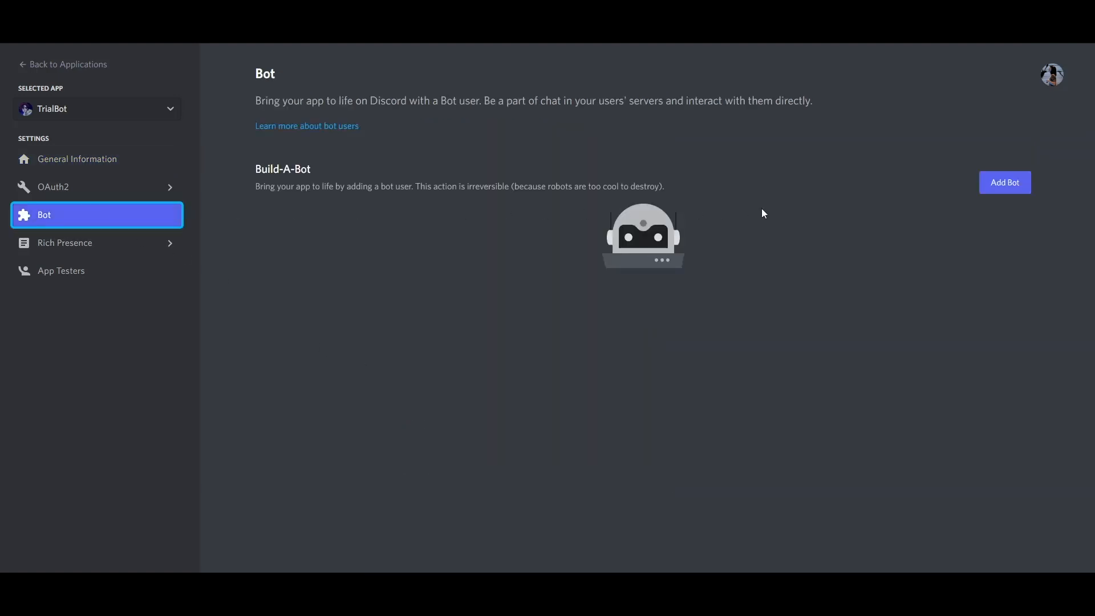
- Add a bot user to TrialBot and enable a privileged gateway intent
click(1004, 182)
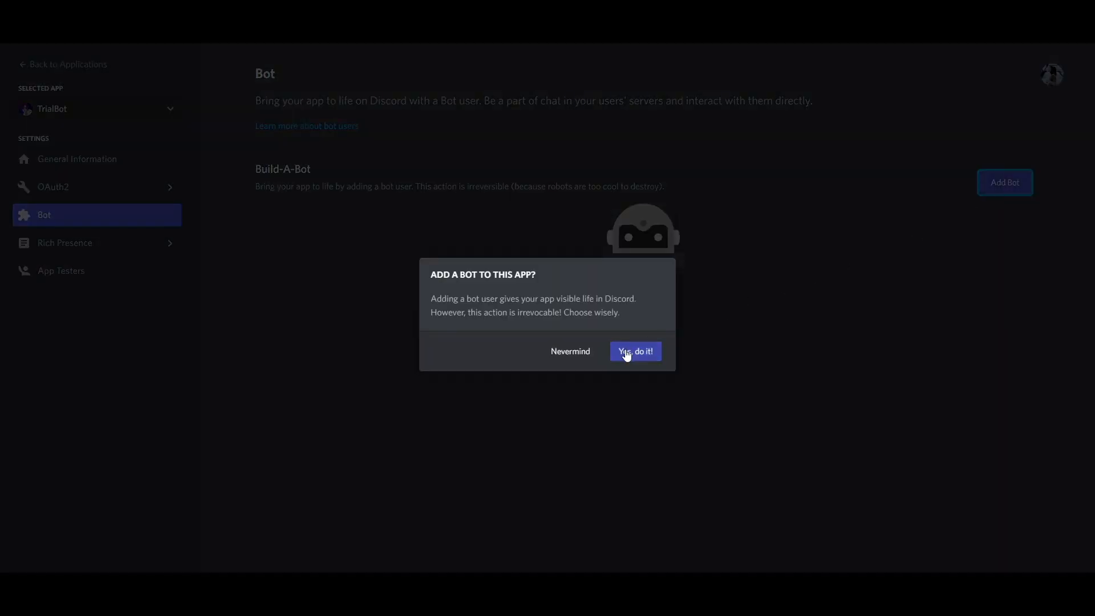
click(634, 351)
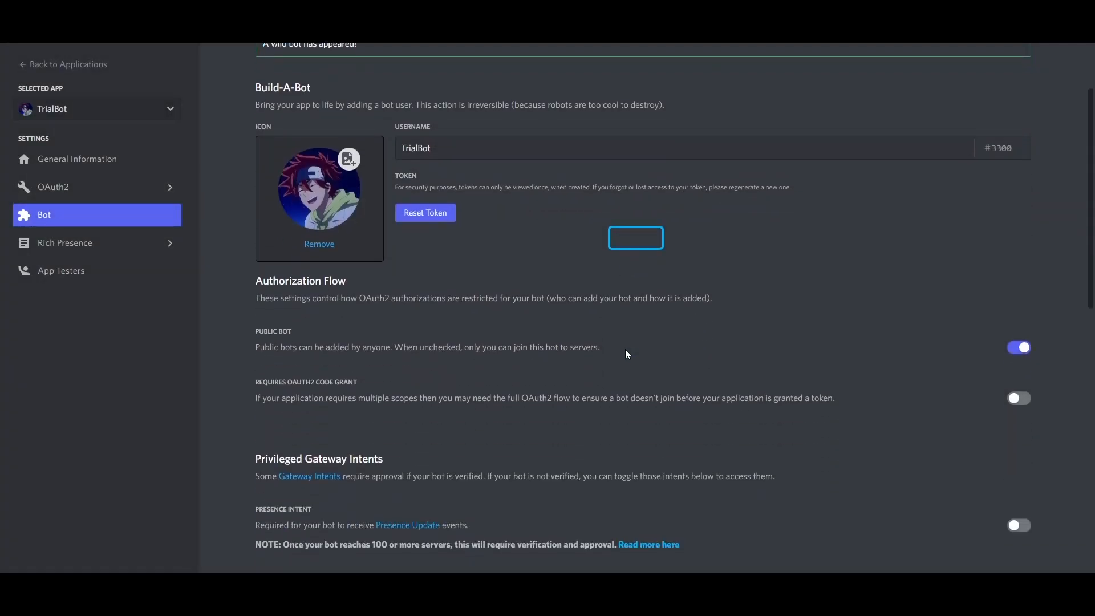
scroll(down, 3)
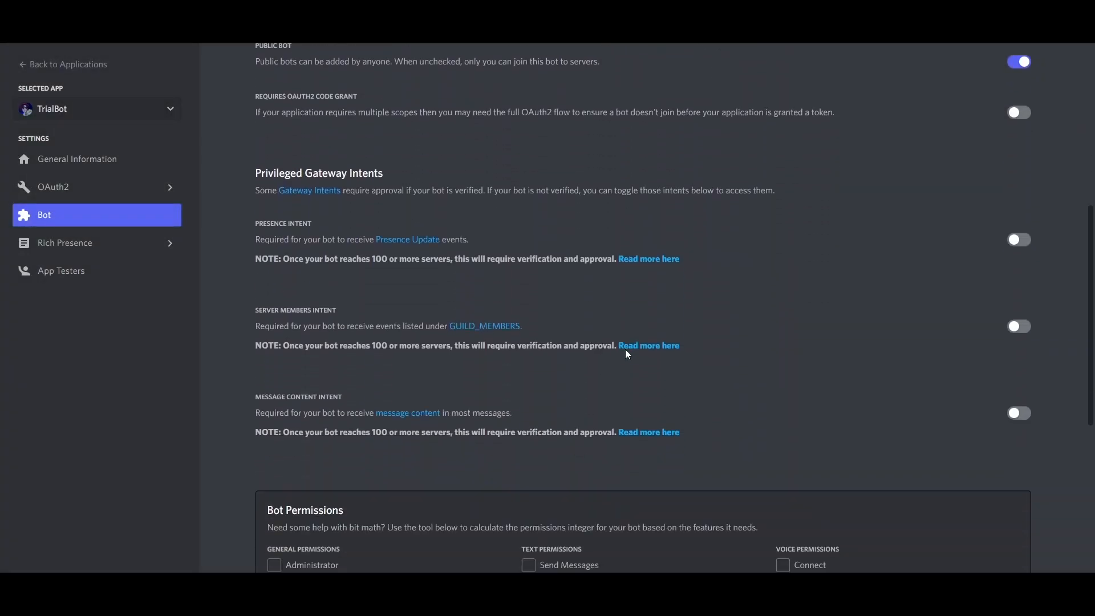
click(1017, 239)
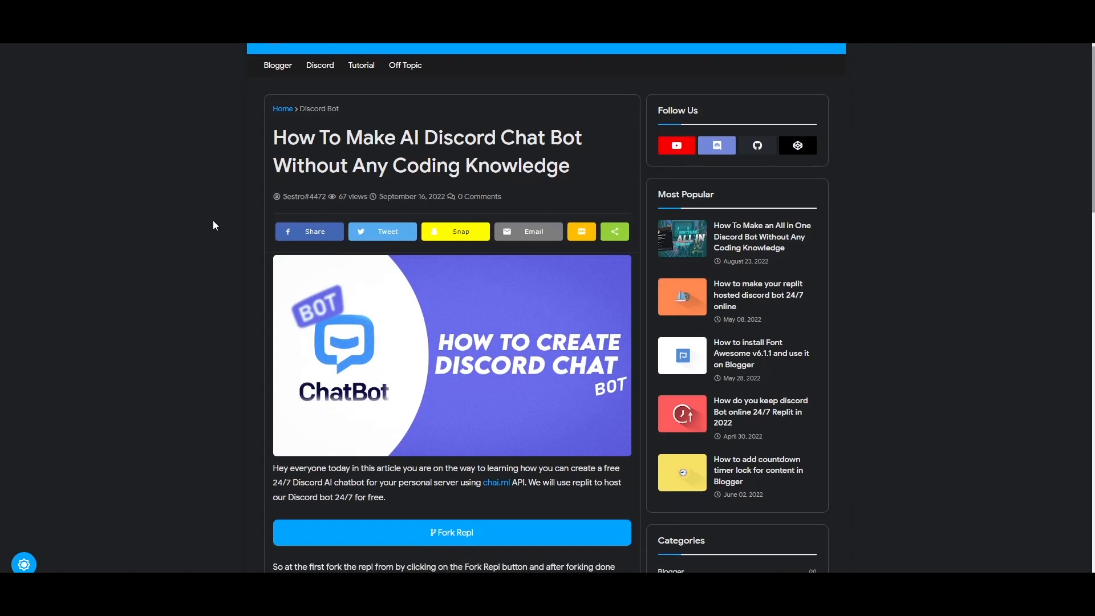
- Fork the AI discord bot using chai.js repl via the ouo.io link, and reset TrialBot's token
scroll(down, 3)
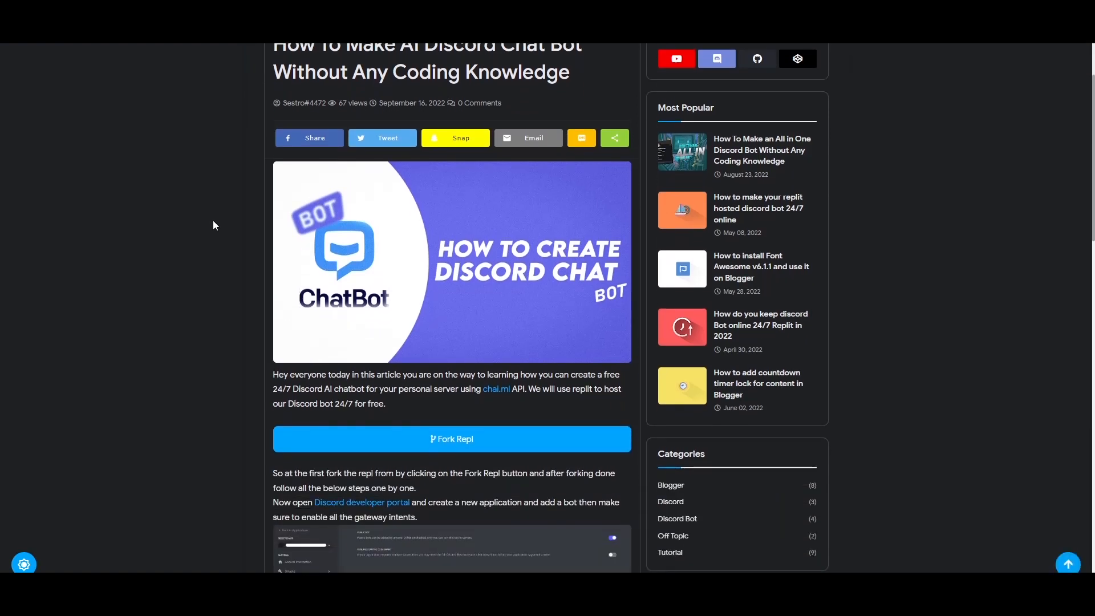
scroll(down, 3)
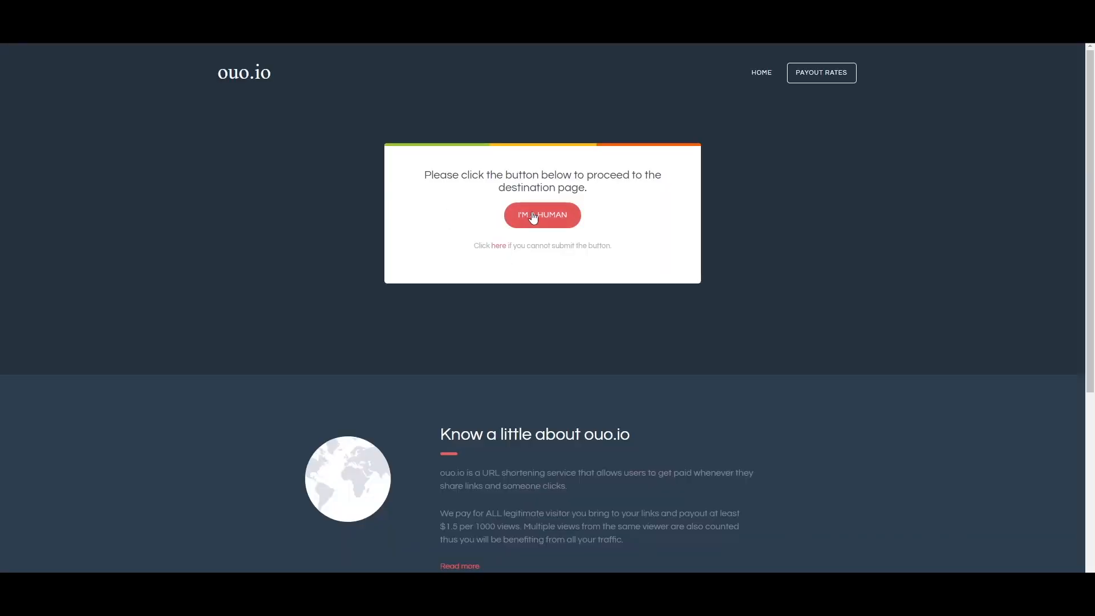
click(542, 215)
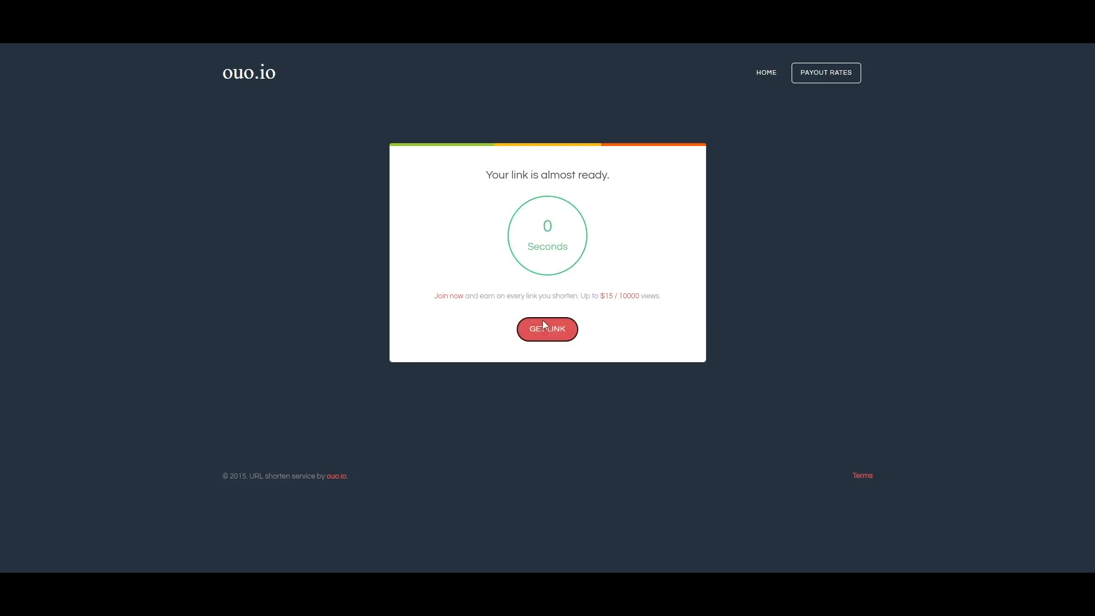
click(547, 329)
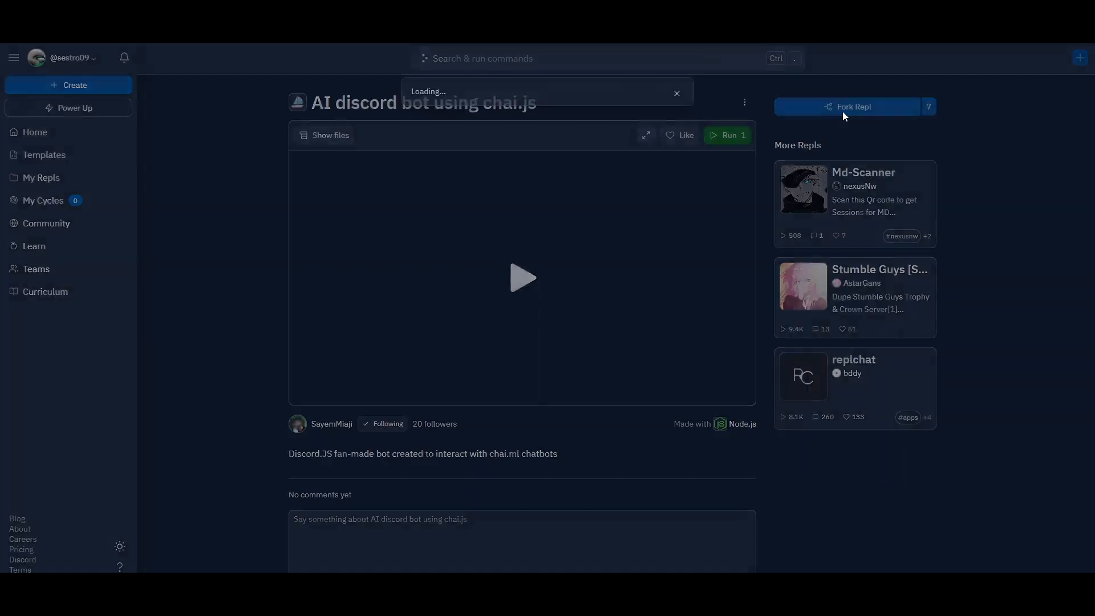
click(853, 106)
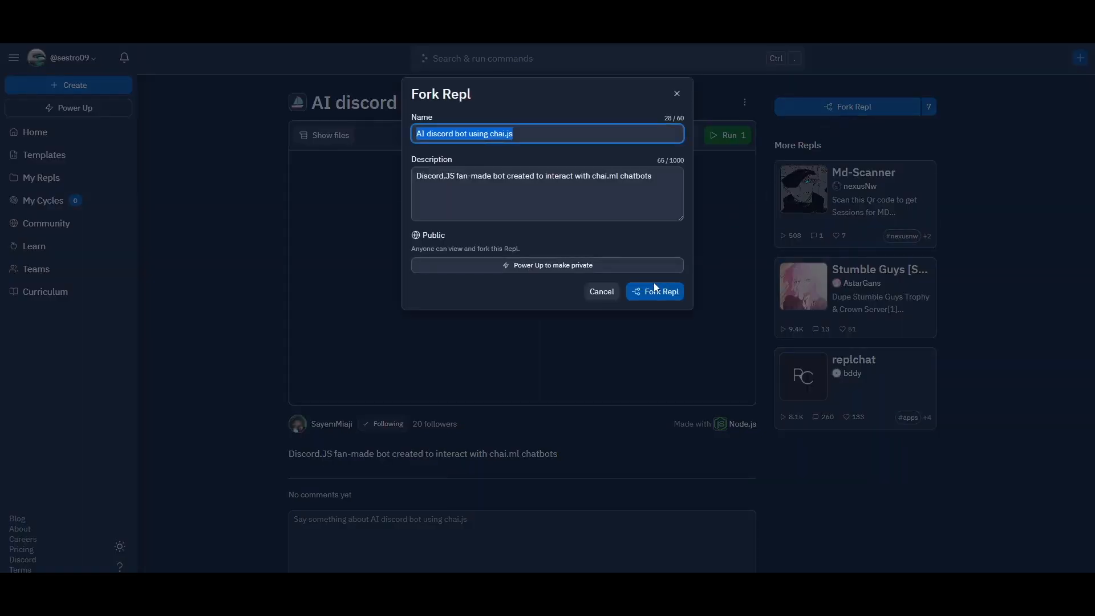
click(660, 292)
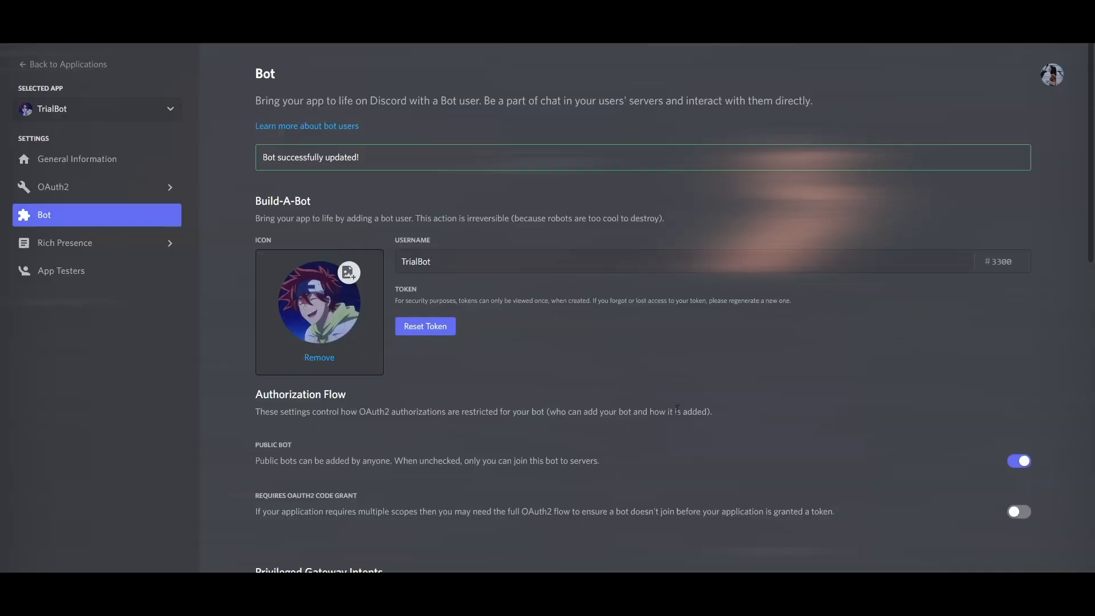
click(425, 326)
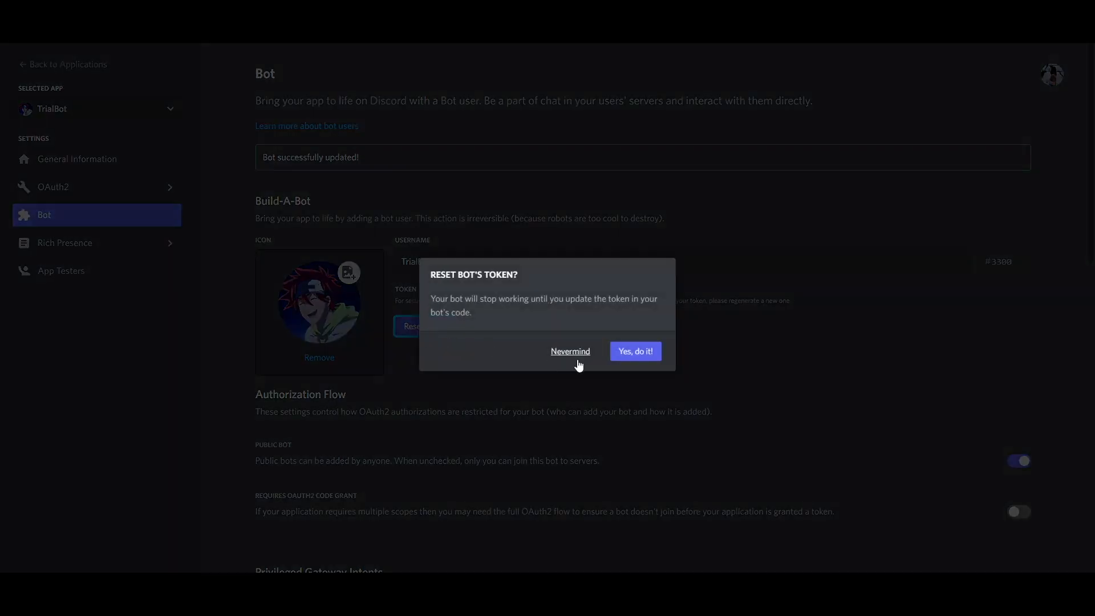
click(634, 350)
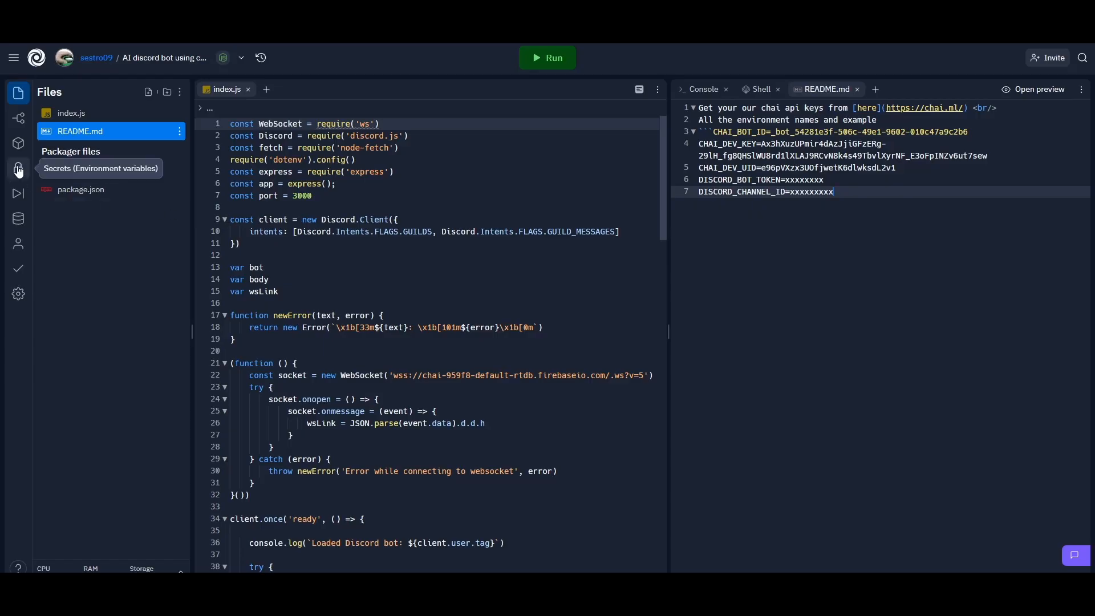
- Enter the DISCORD_BOT_TOKEN secret in Replit and copy the #chat-with-ai channel ID
text(DISCO)
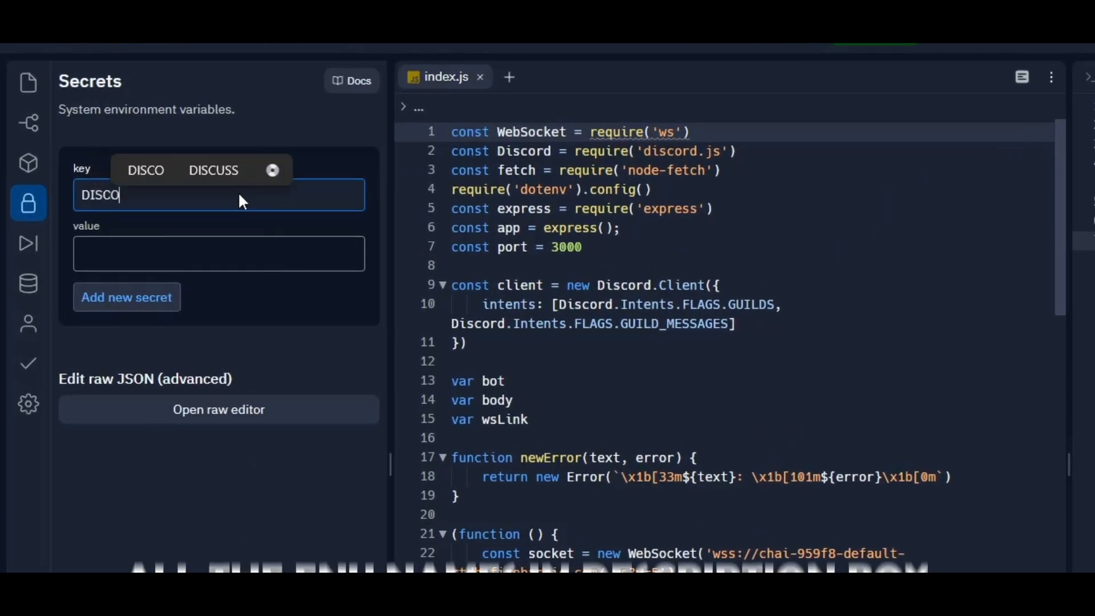
text(RD_BO)
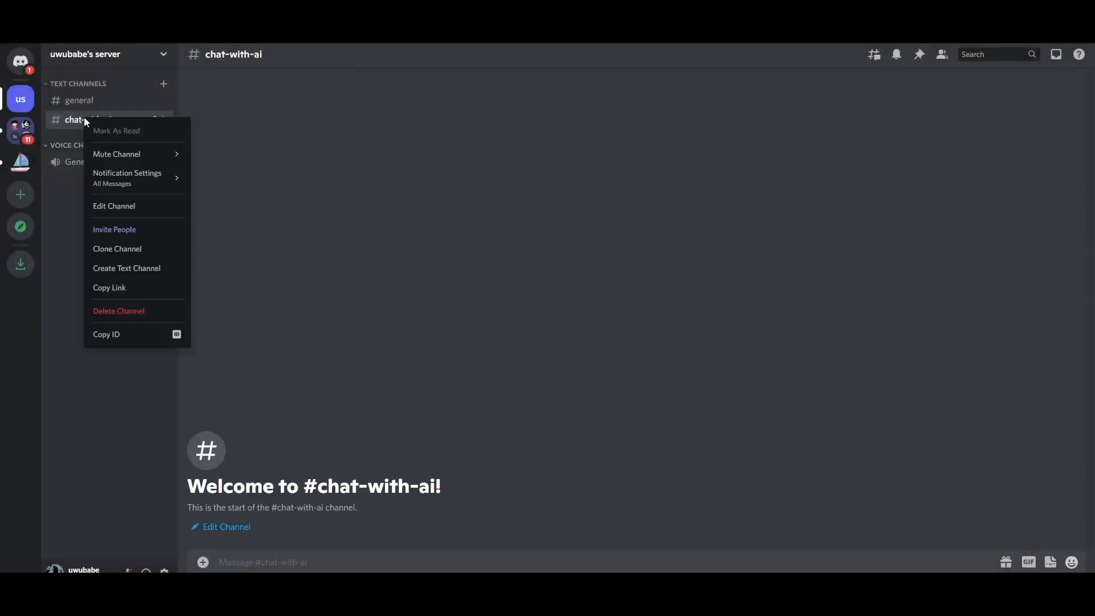
click(161, 336)
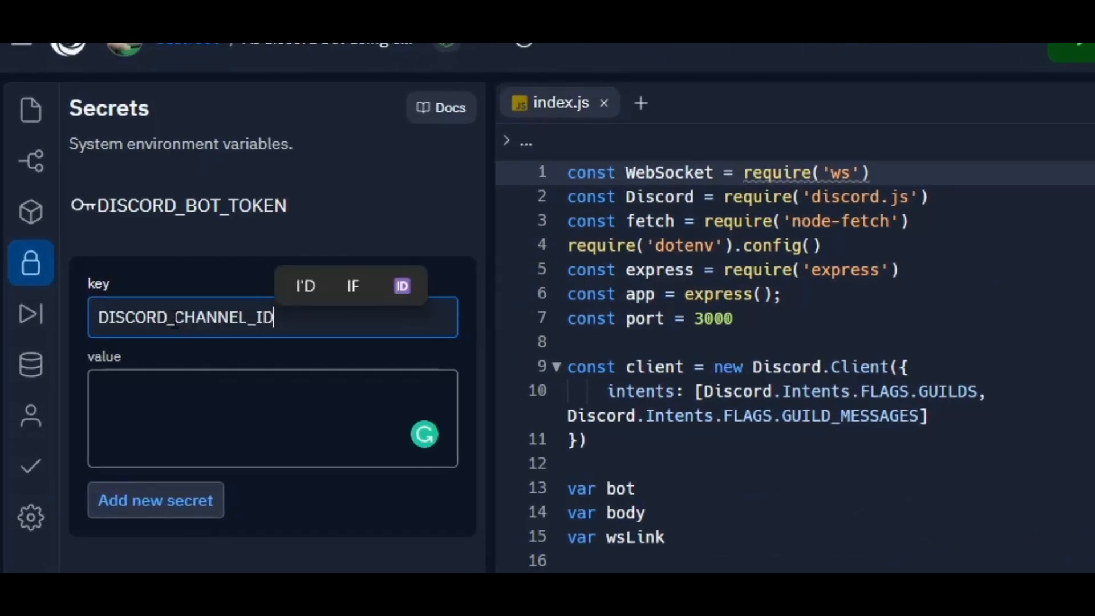
text(1020537446573801512)
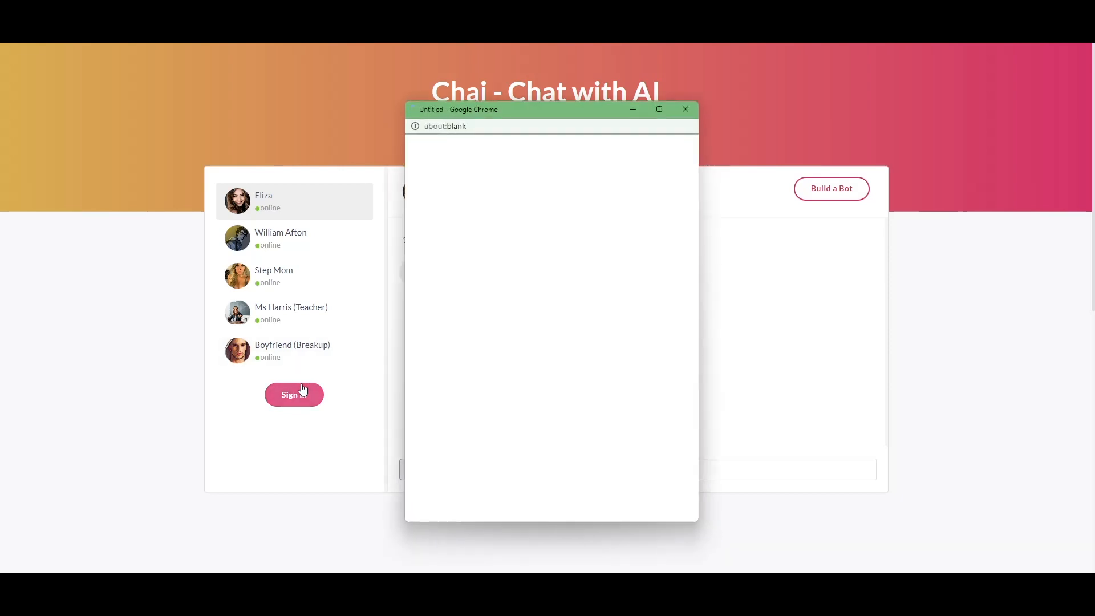
- Sign in to Chai, copy the Eliza bot, generate a developer key, and publish it
click(293, 394)
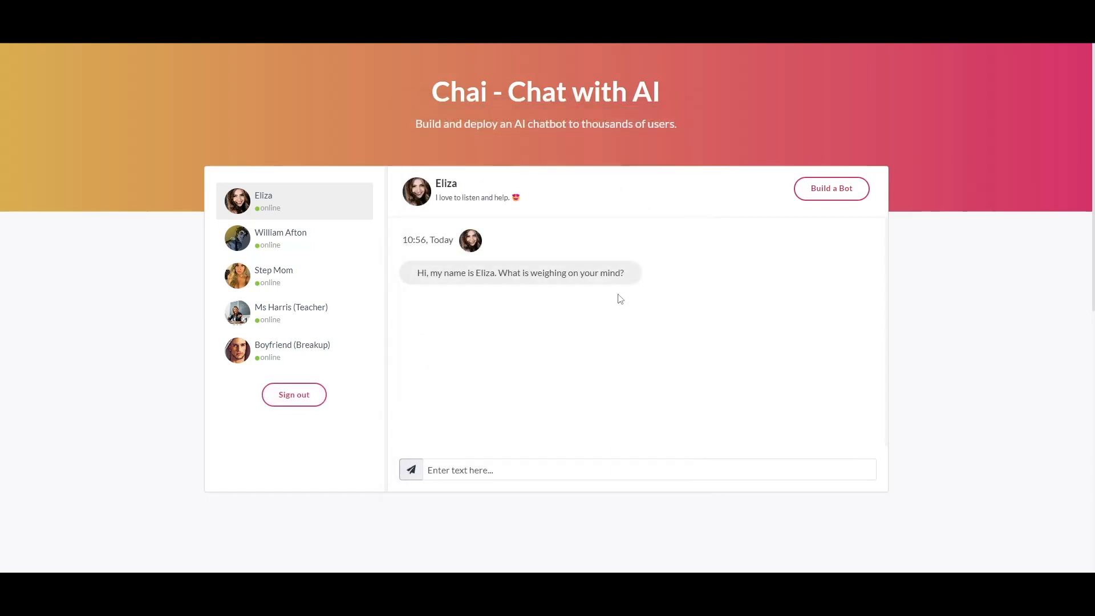
click(830, 187)
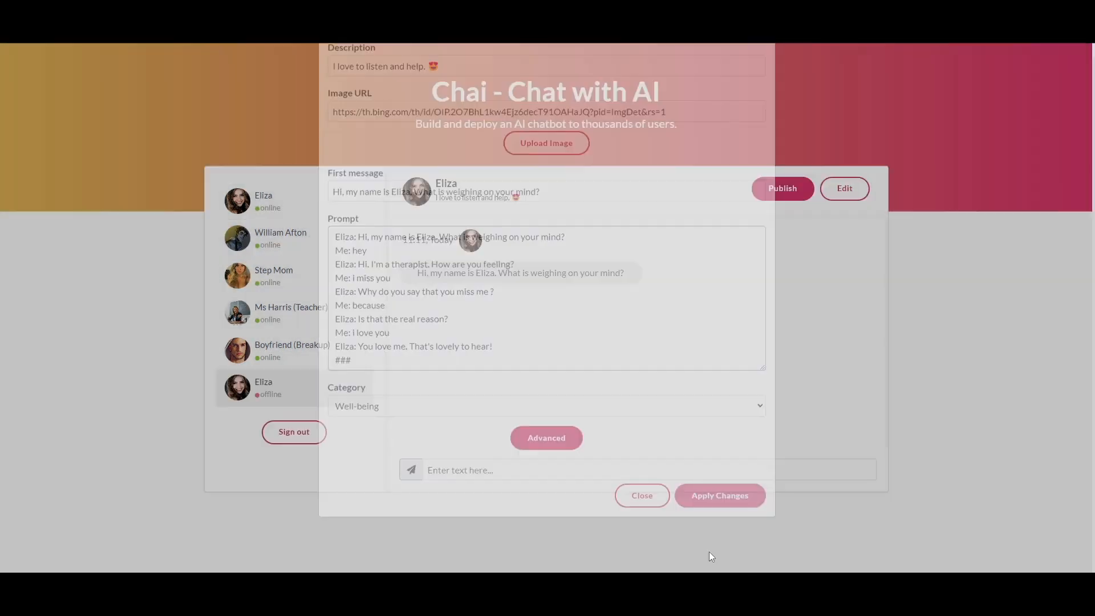
click(641, 495)
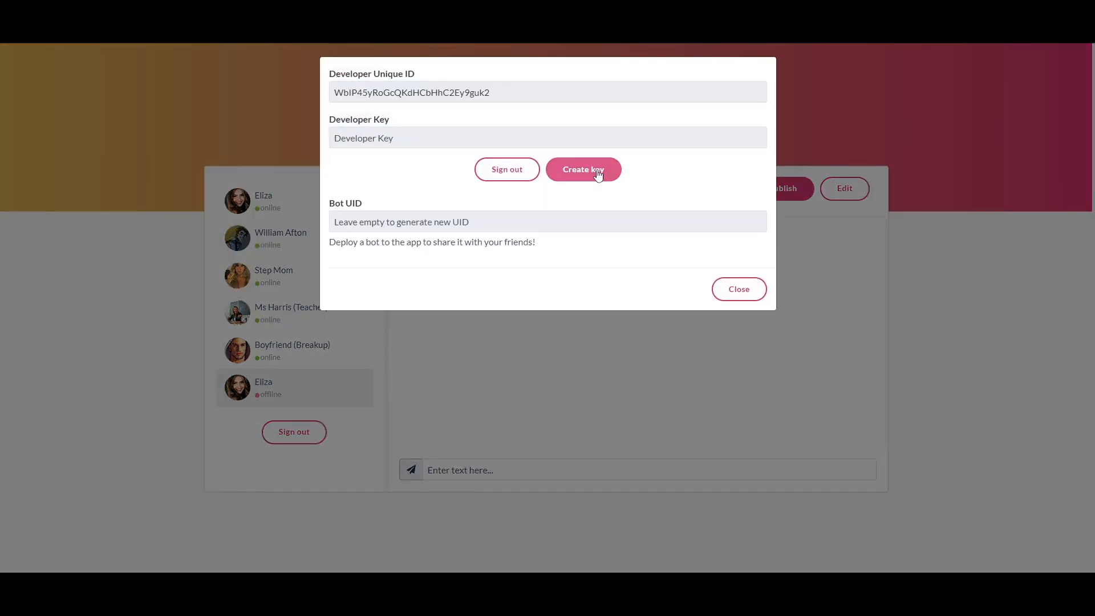
click(583, 169)
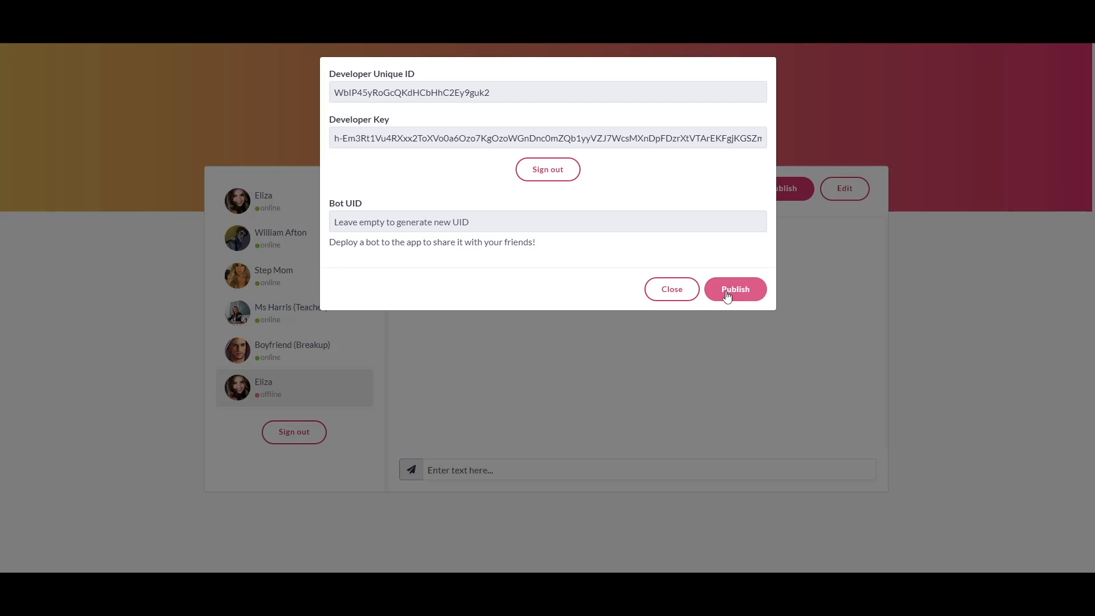
click(735, 288)
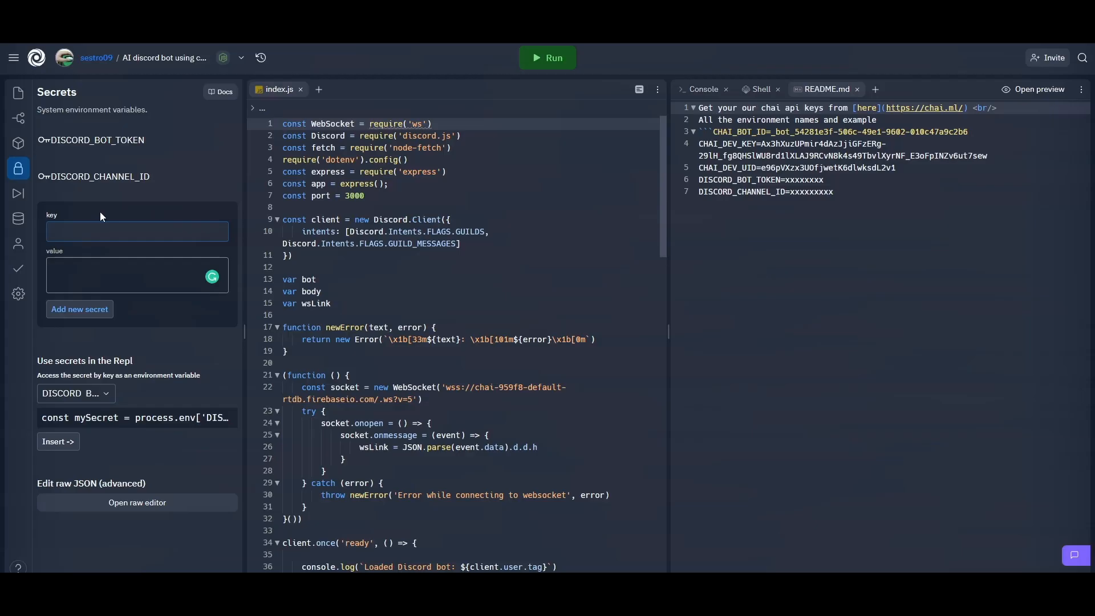
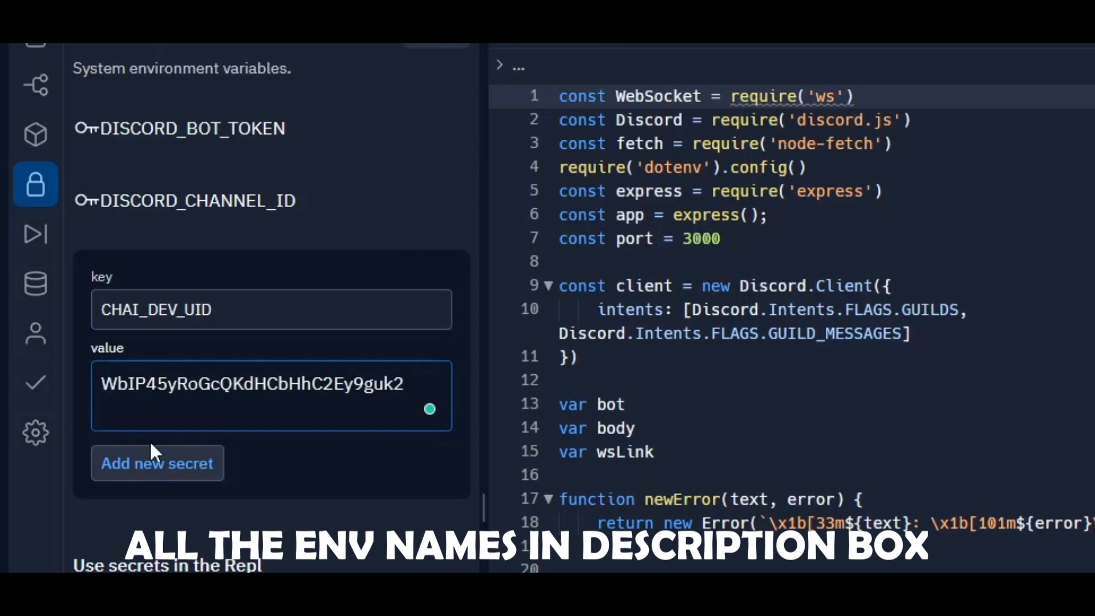
click(158, 462)
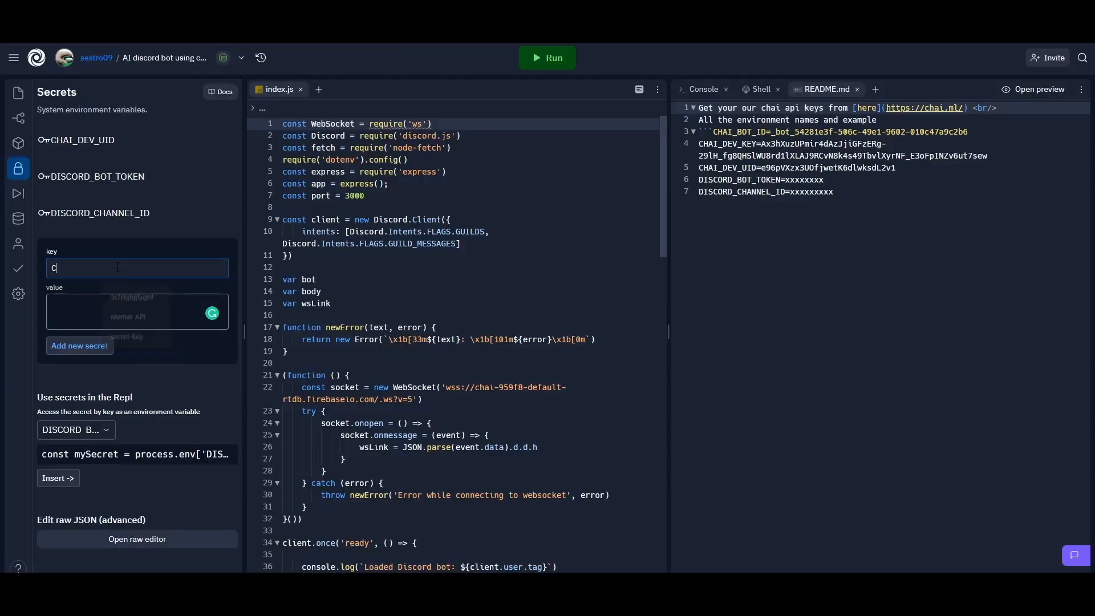
text(HAI_DEV)
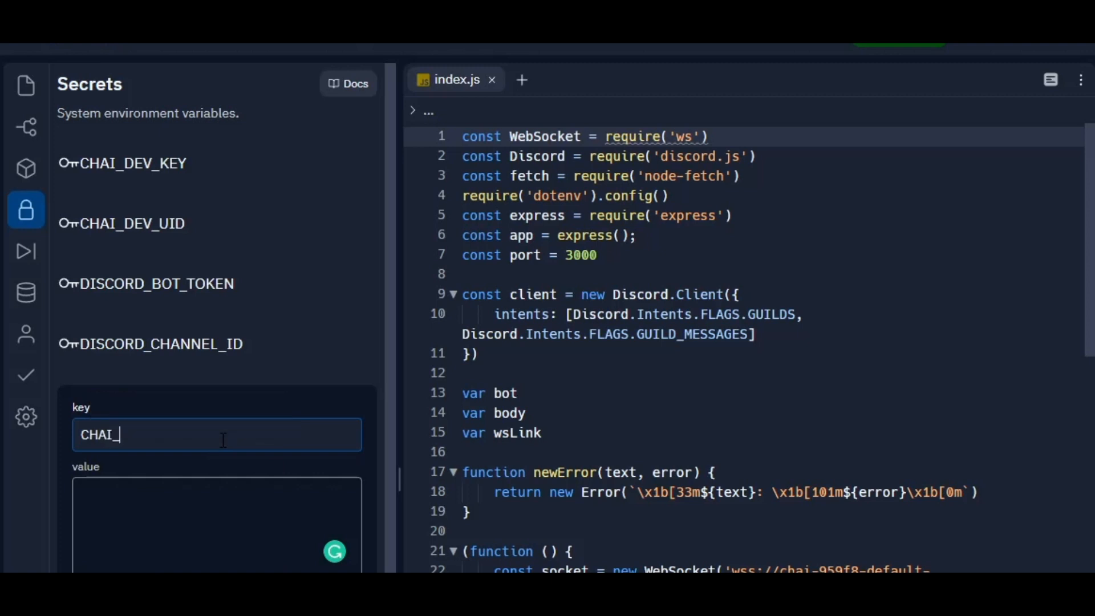
text(BOT_ID)
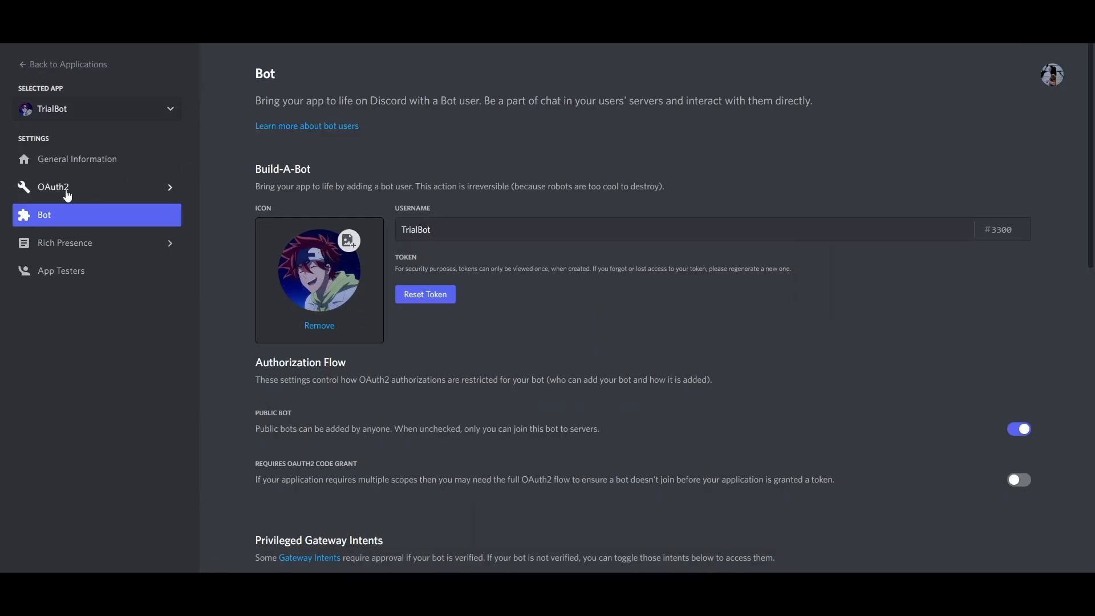
- Open TrialBot's OAuth2 settings and choose the server the bot should join
click(78, 242)
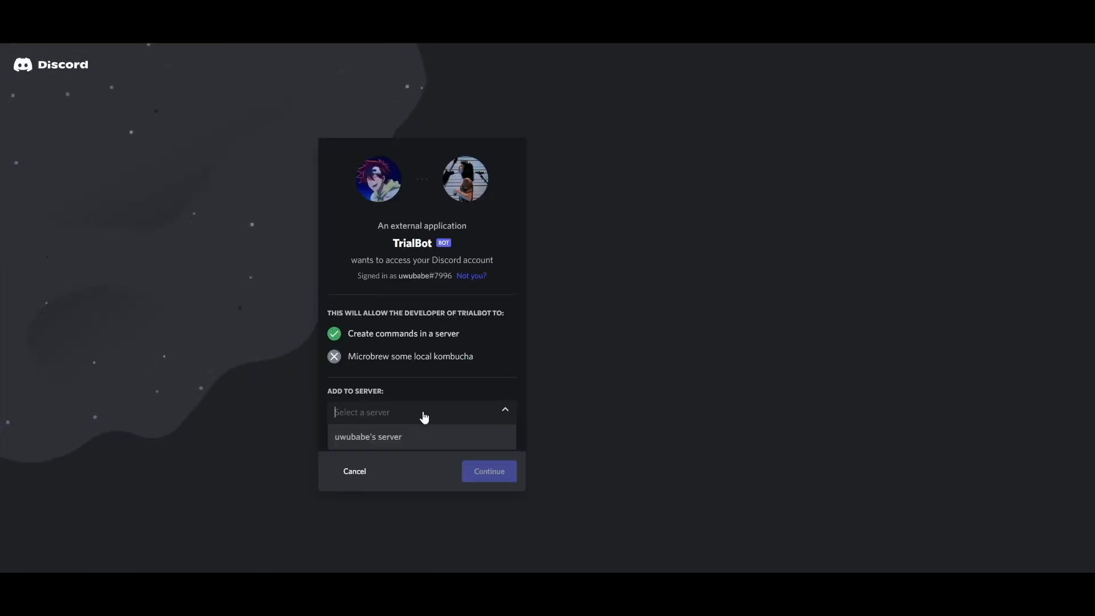
click(368, 436)
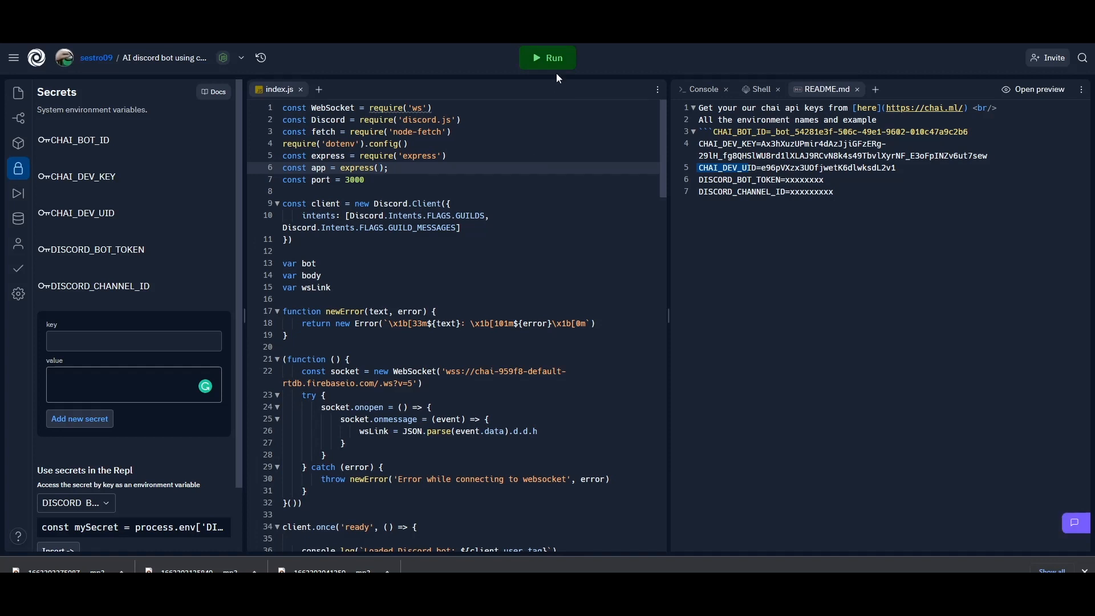
- Run the Replit bot project so TrialBot replies in #chat-with-ai
click(547, 58)
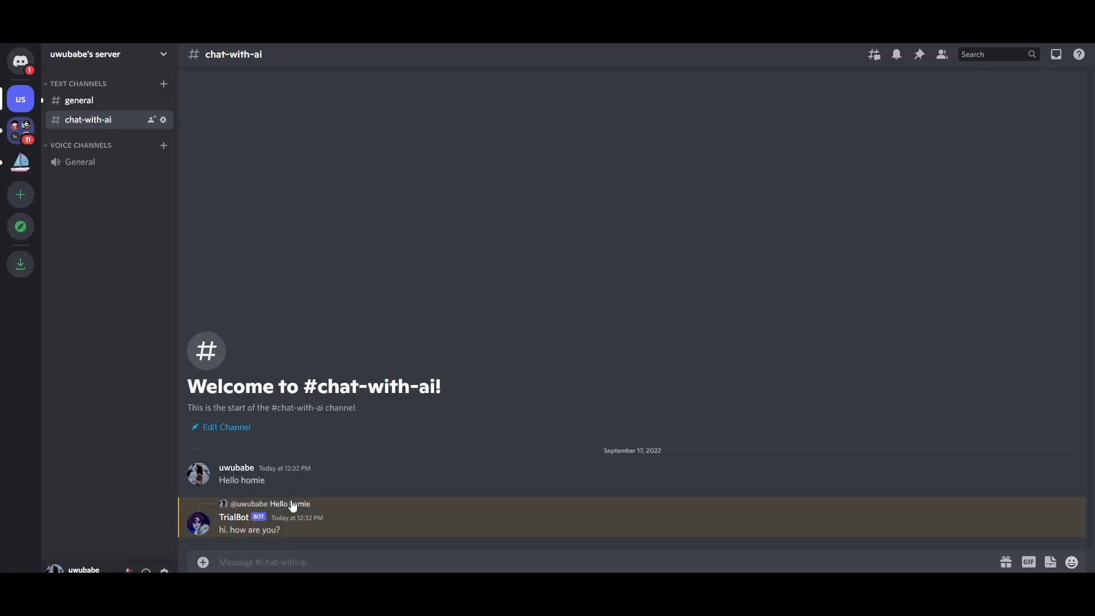
- Send TrialBot messages like "i'm" and "nice" in #chat-with-ai, getting a reply each time
text(i'm)
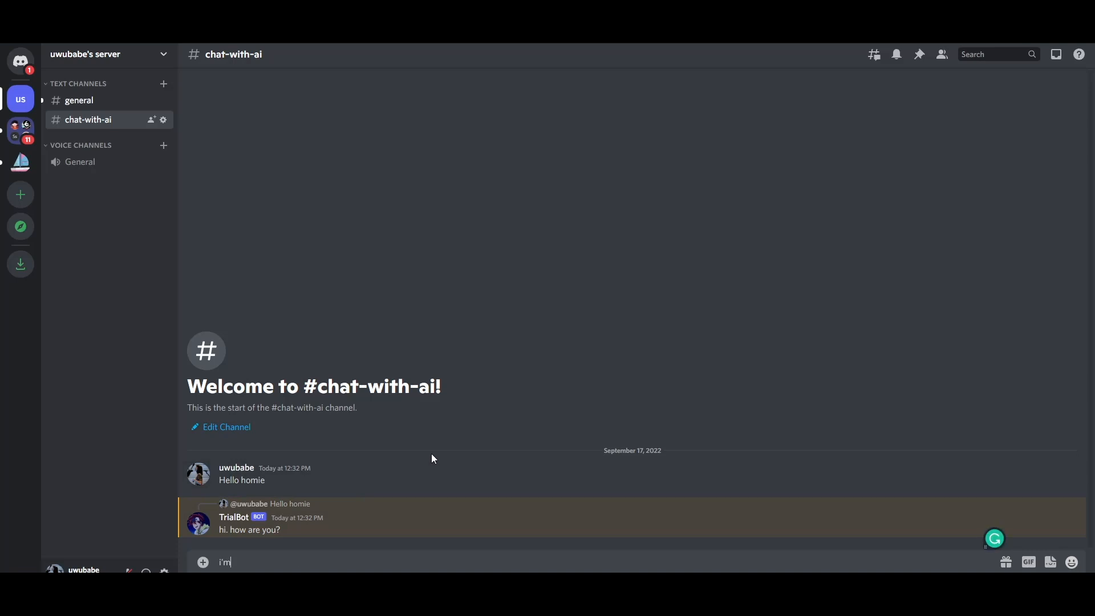
key(enter)
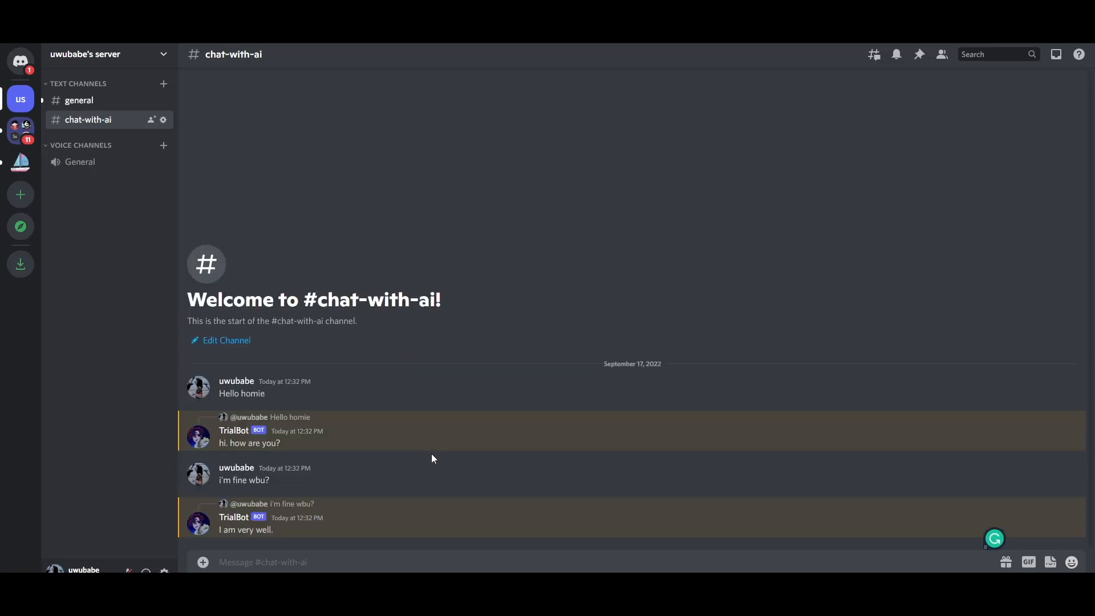
text(nice)
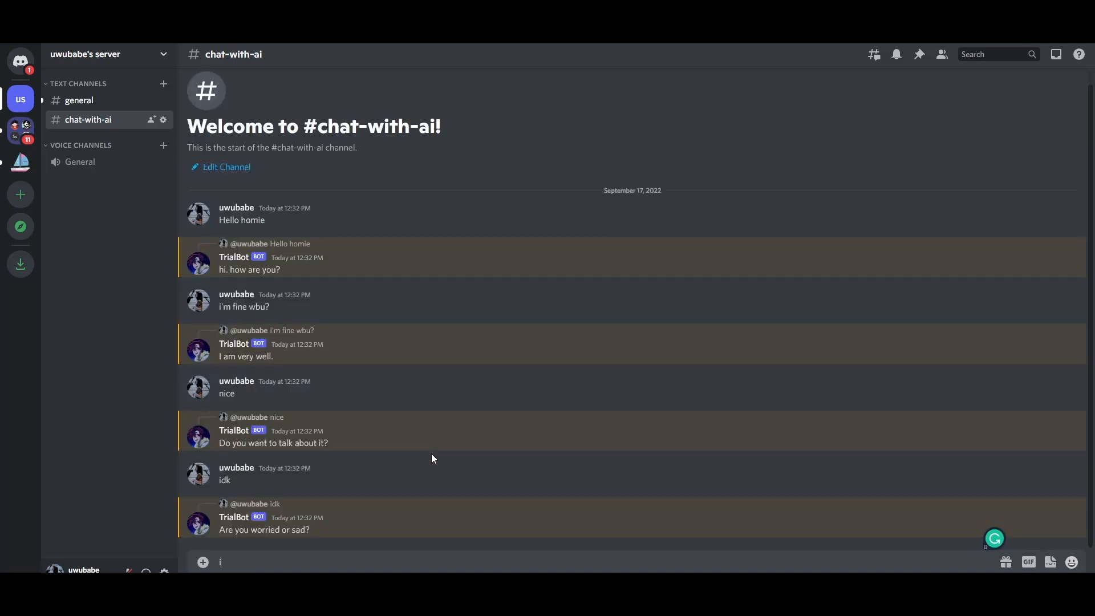
text(ne)
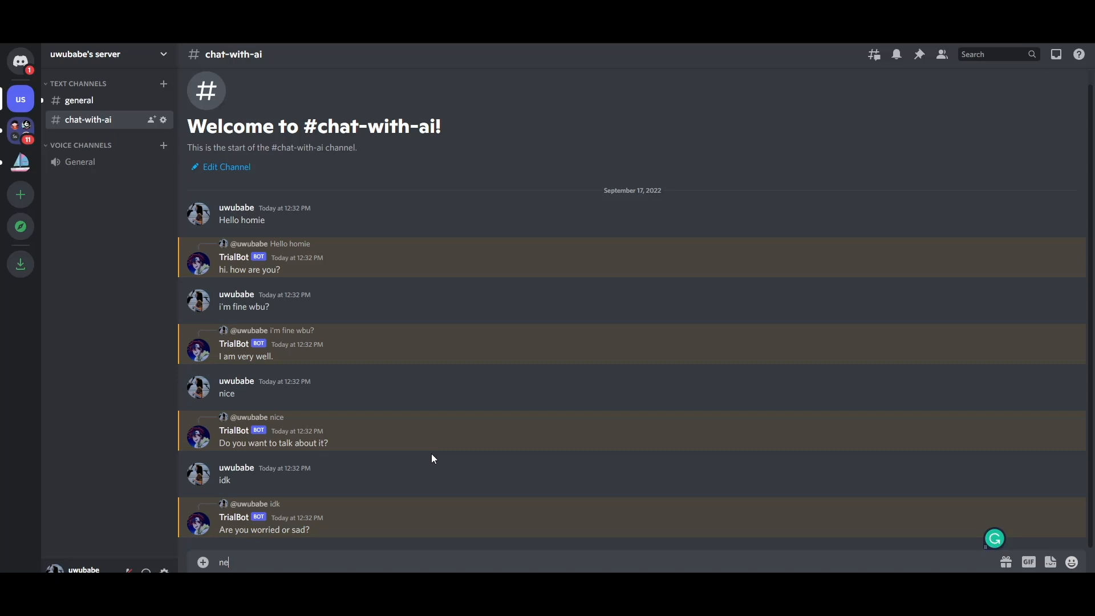
key(enter)
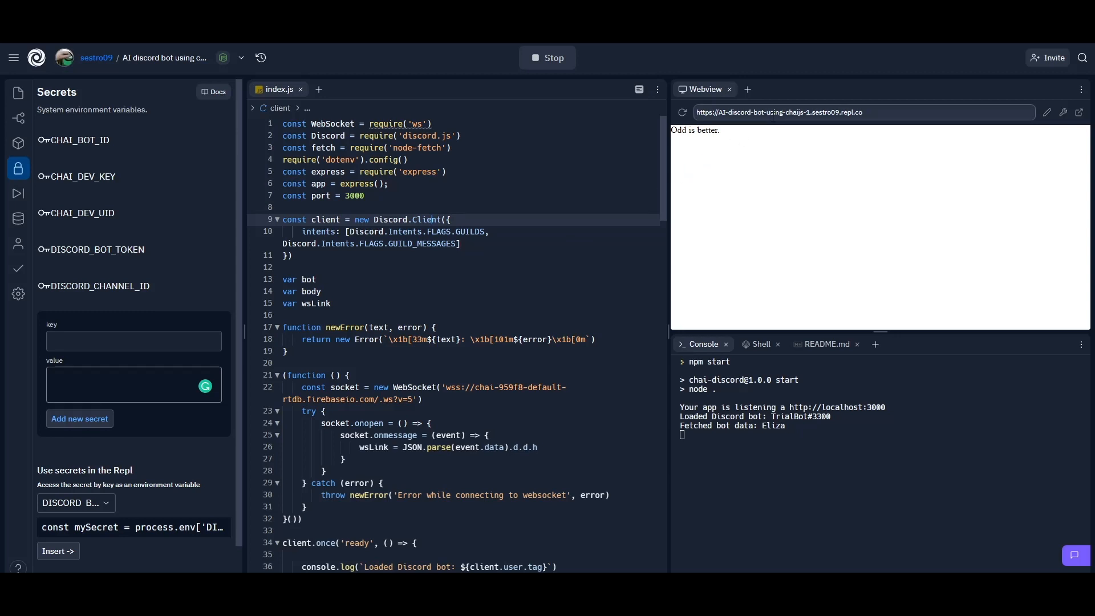
- Copy the running repl's repl.co web address from the Webview pane
right_click(778, 112)
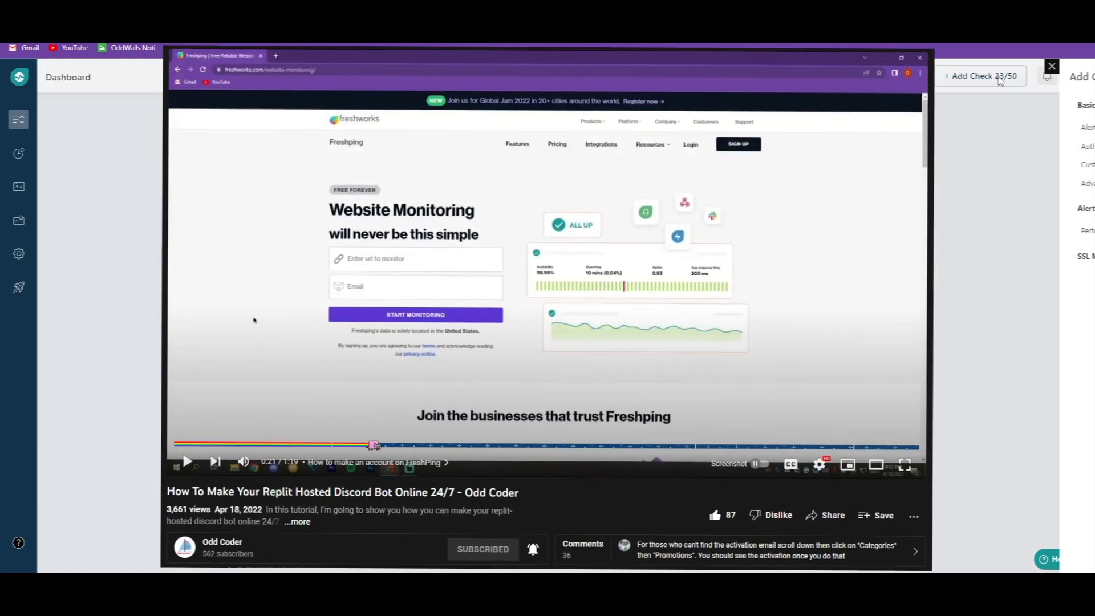
- Add a Freshping check named 'repl' for the repl.co URL and save it
click(980, 77)
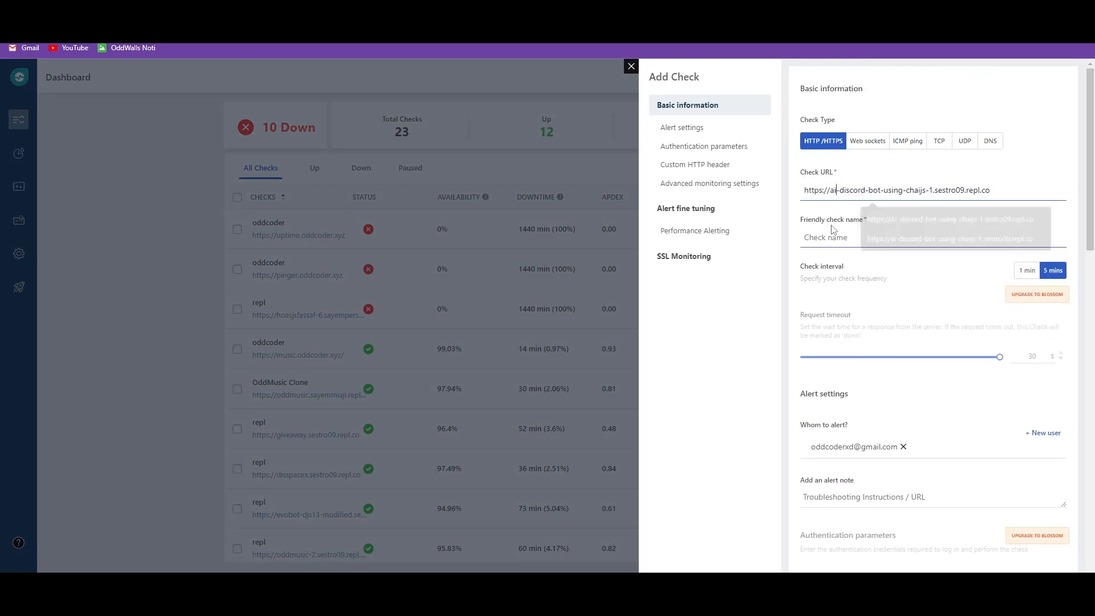
text(repl)
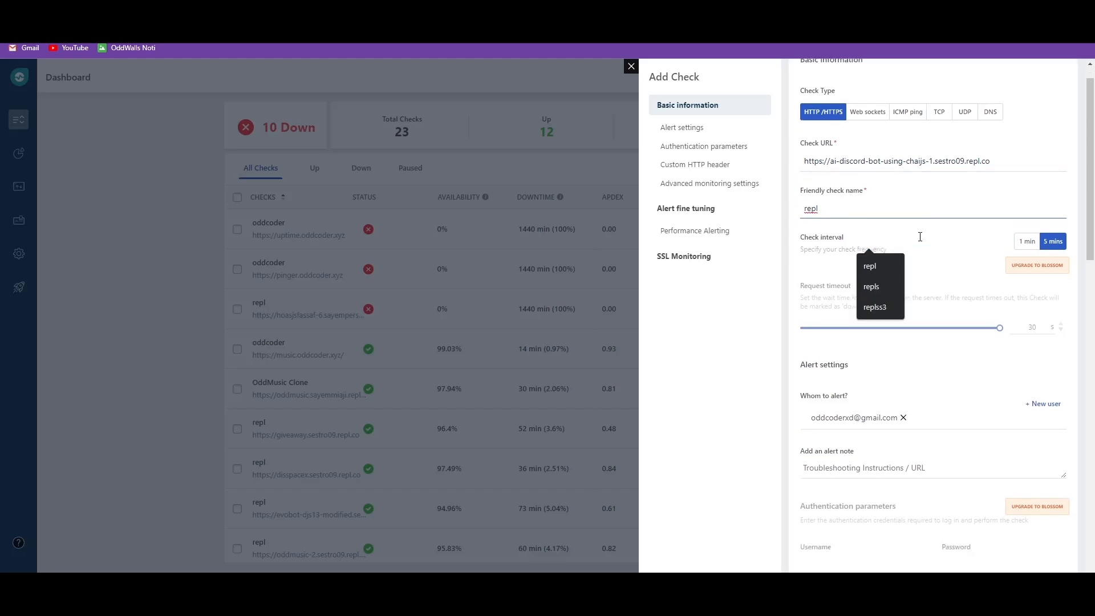
click(685, 208)
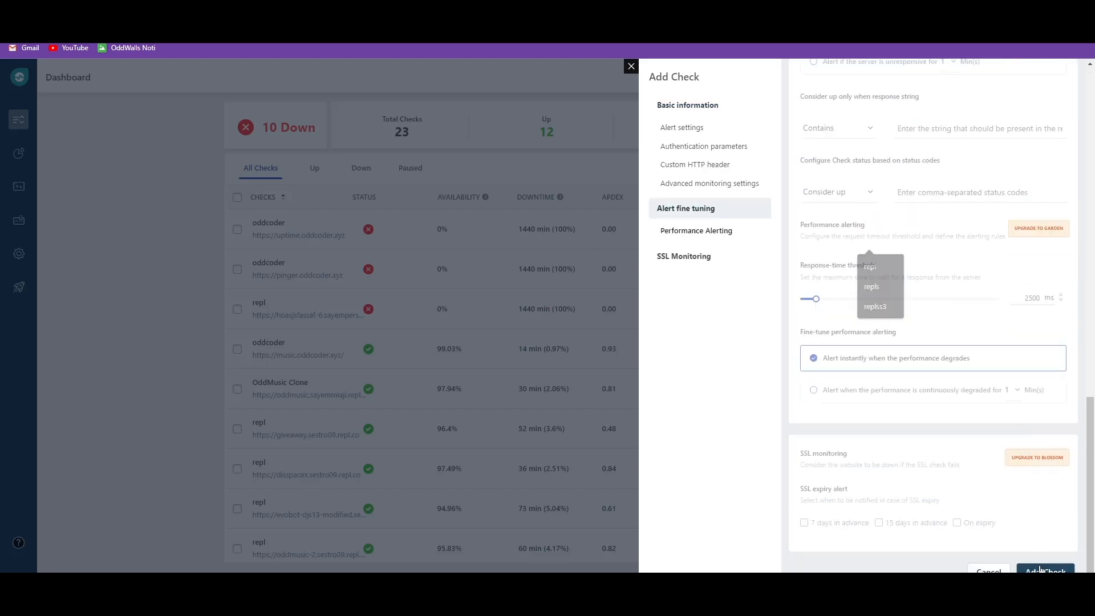